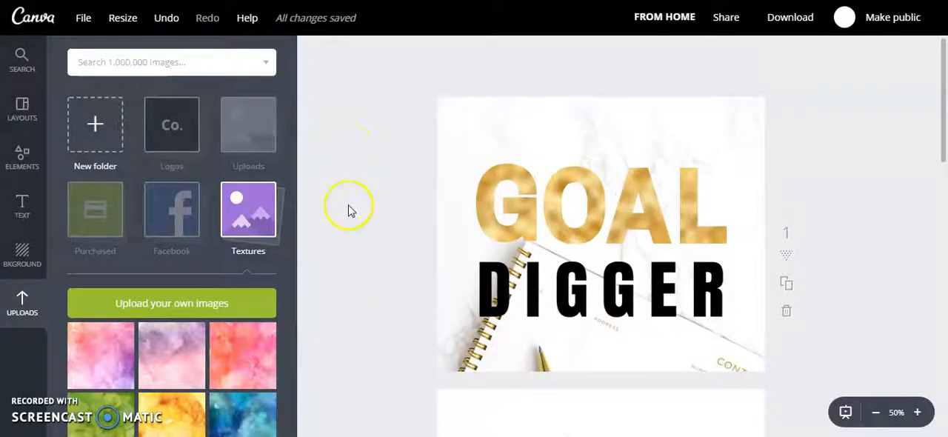
pyautogui.moveTo(397, 243)
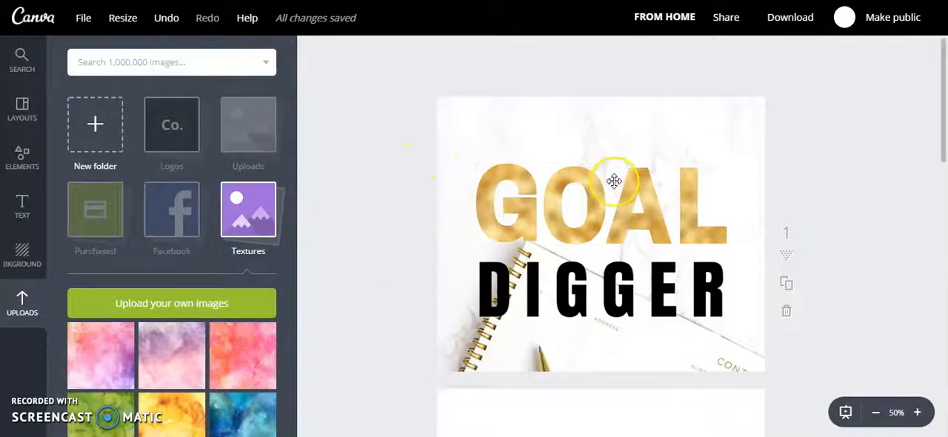
# Step: Scroll the canvas down to the empty page 2 beneath the GOAL DIGGER page
pyautogui.scroll(-3)
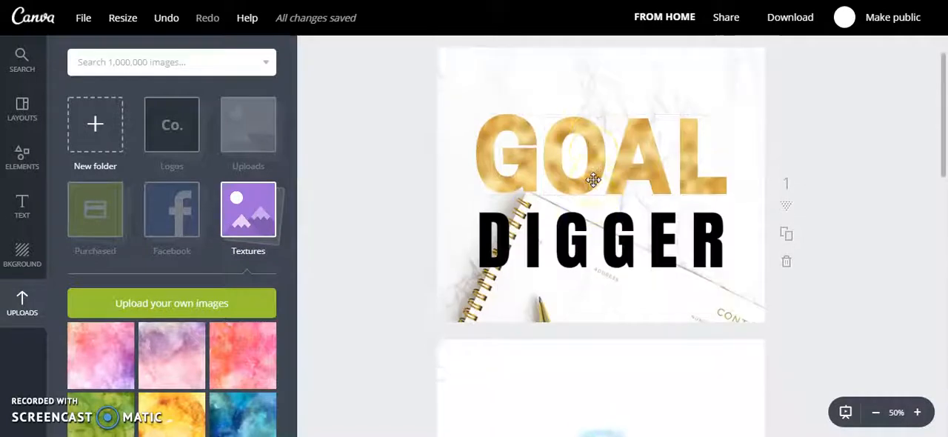
pyautogui.click(785, 285)
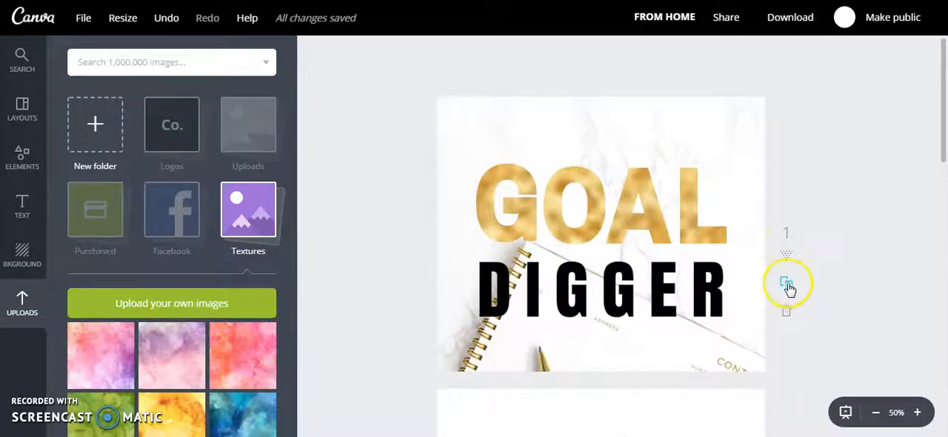
pyautogui.moveTo(753, 289)
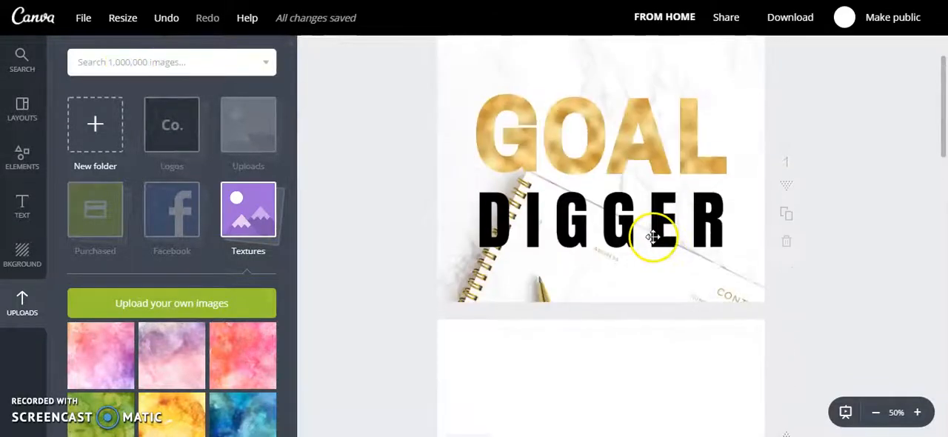
pyautogui.moveTo(577, 254)
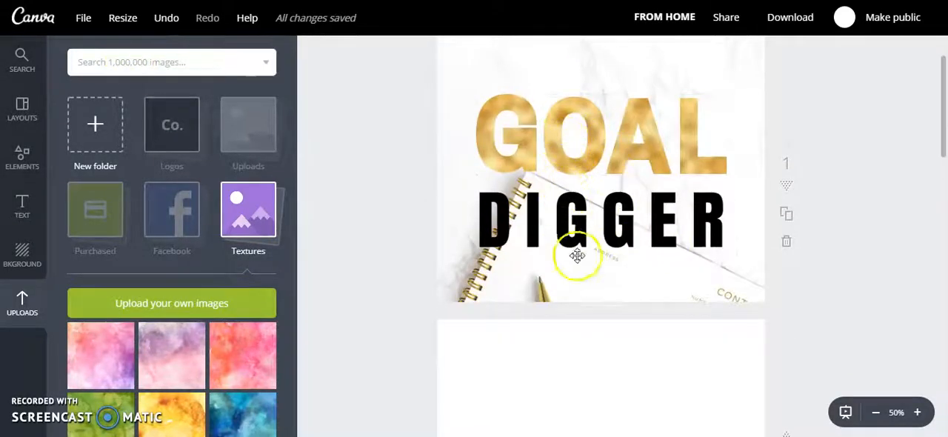
pyautogui.scroll(-3)
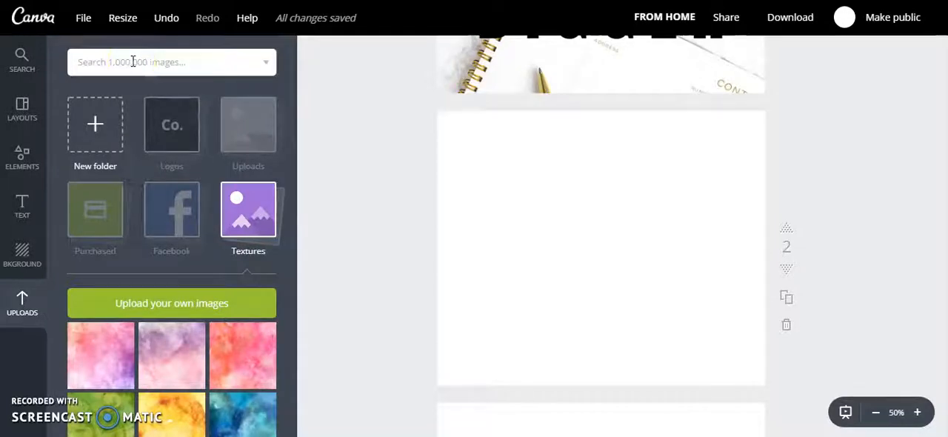
# Step: Search the image library for 'alphabets' and browse the decorative letter results
pyautogui.write('a')
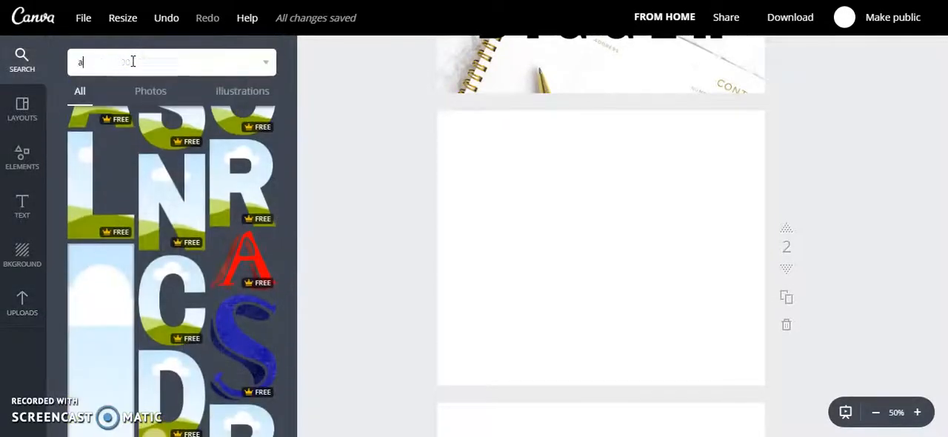
pyautogui.write('l')
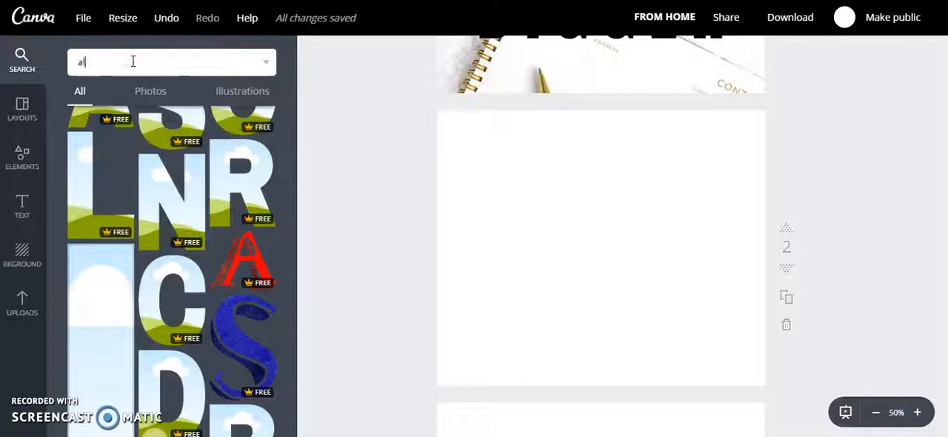
pyautogui.write('alphabets')
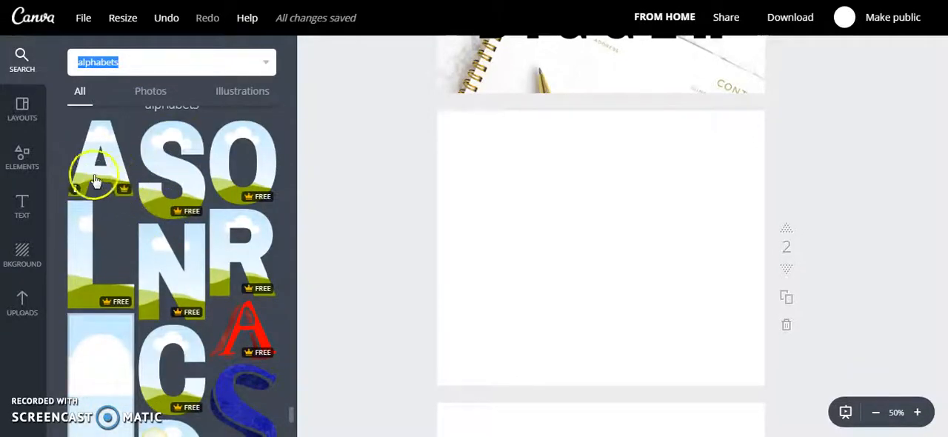
pyautogui.scroll(-3)
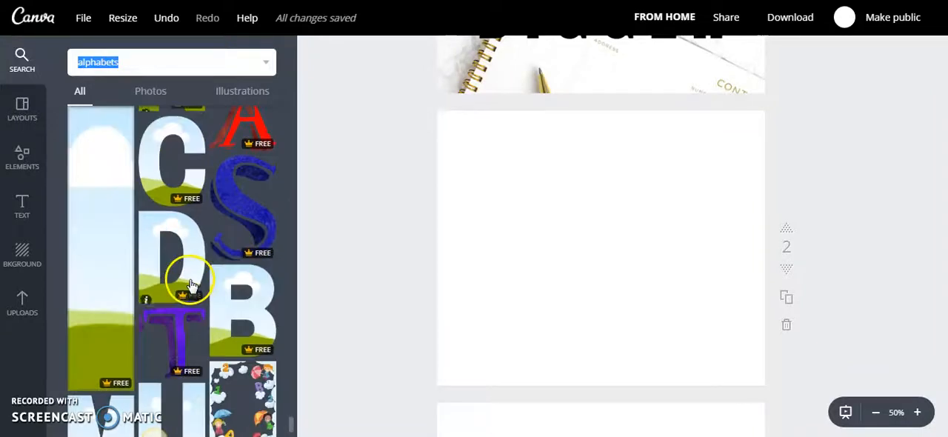
pyautogui.scroll(-3)
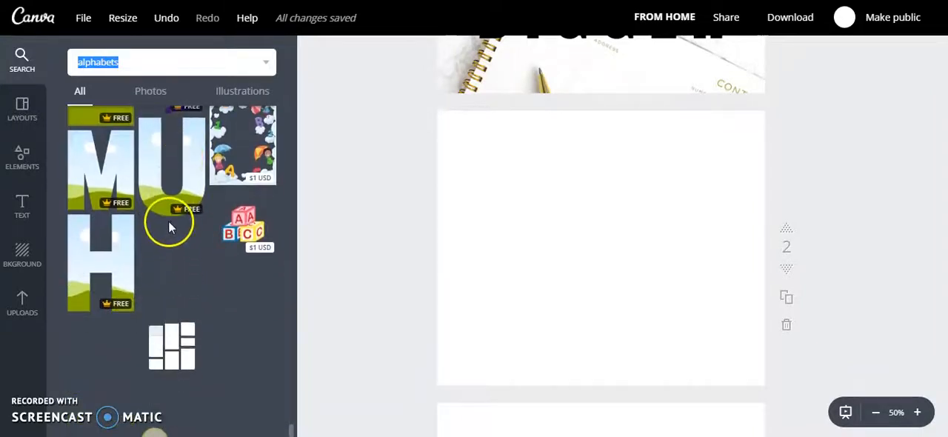
pyautogui.scroll(-3)
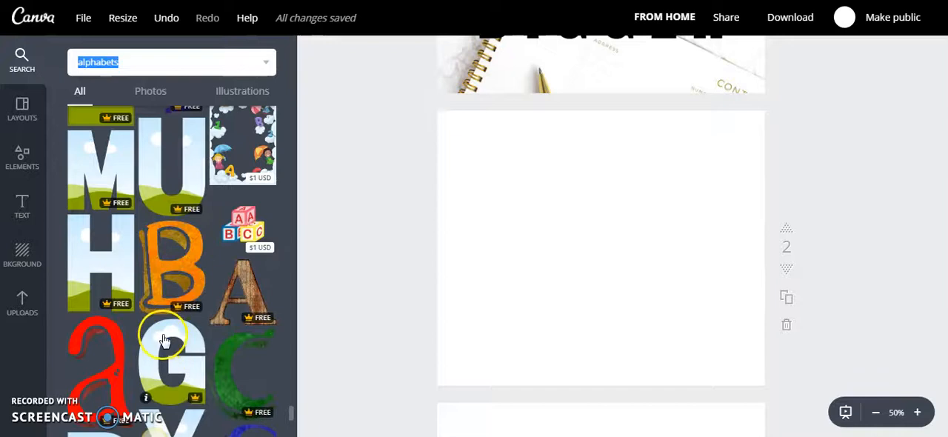
# Step: Place sky-patterned G, O, A and L letter images side by side and centre GOAL on the page
pyautogui.click(163, 341)
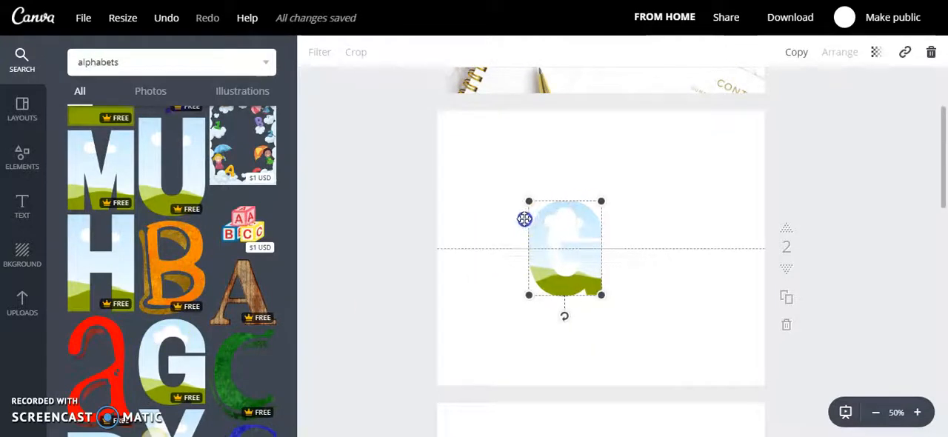
pyautogui.moveTo(566, 249); pyautogui.dragTo(486, 249)
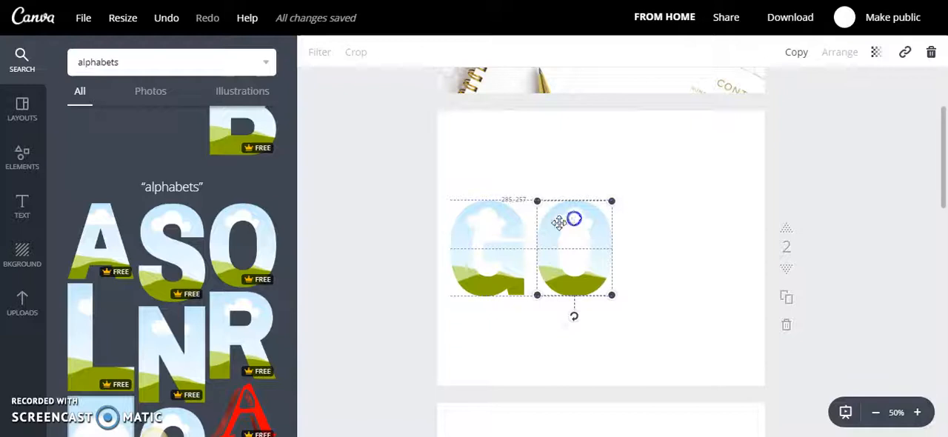
pyautogui.moveTo(560, 222); pyautogui.dragTo(594, 253)
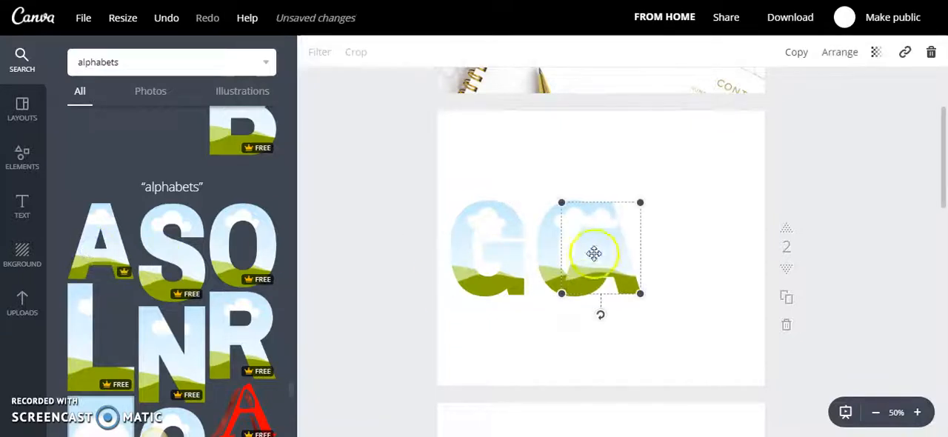
pyautogui.moveTo(596, 253); pyautogui.dragTo(643, 253)
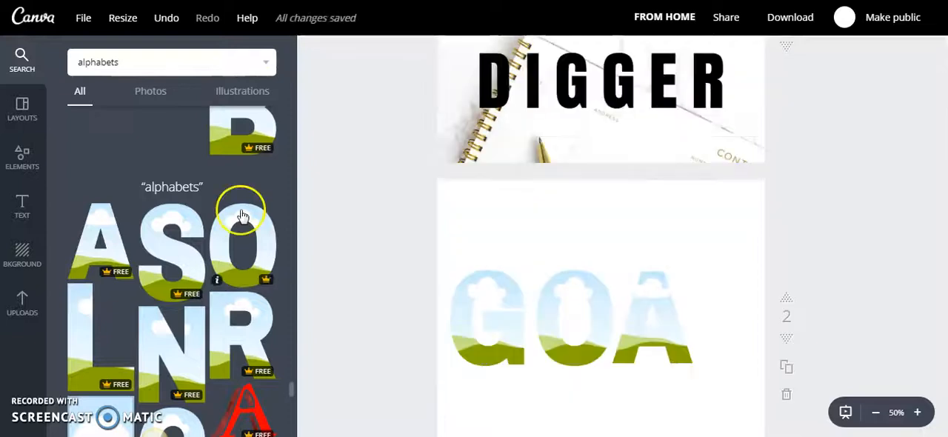
pyautogui.moveTo(80, 335)
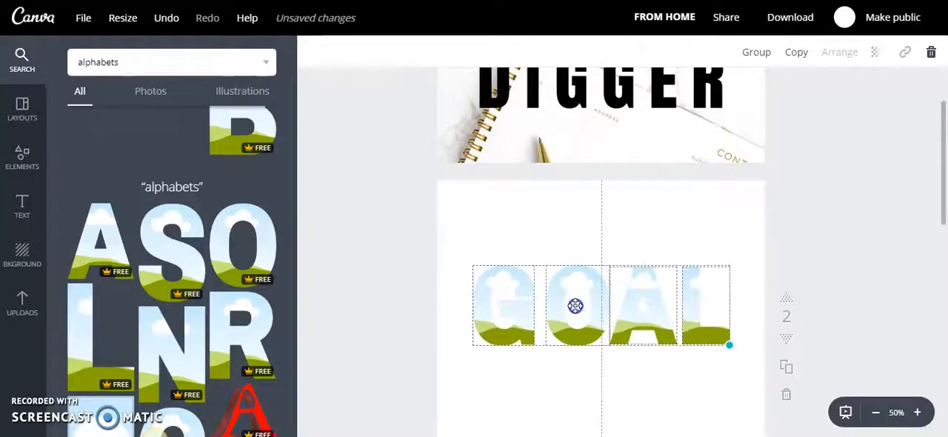
pyautogui.moveTo(575, 305); pyautogui.dragTo(575, 299)
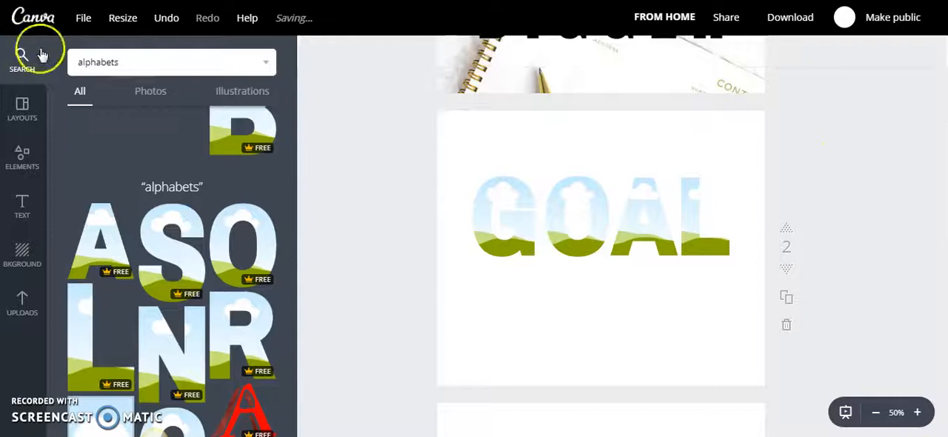
# Step: Add a heading reading 'DIGGER' beneath GOAL and set its font to Anton
pyautogui.click(23, 208)
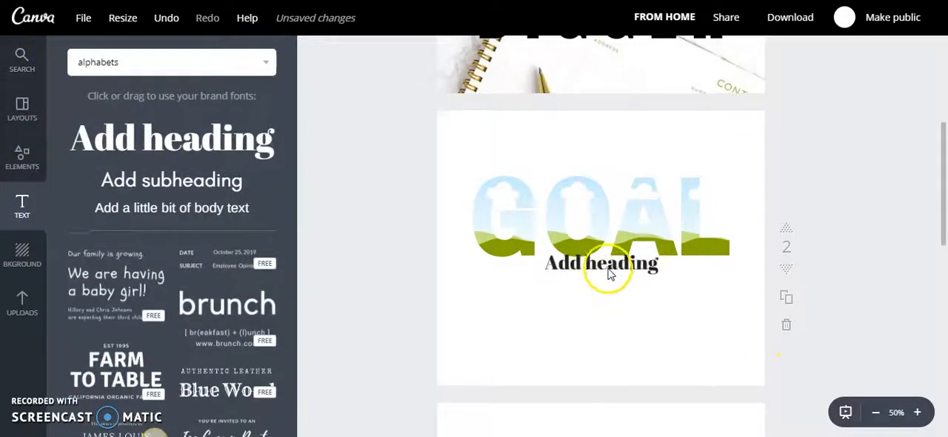
pyautogui.doubleClick(601, 262)
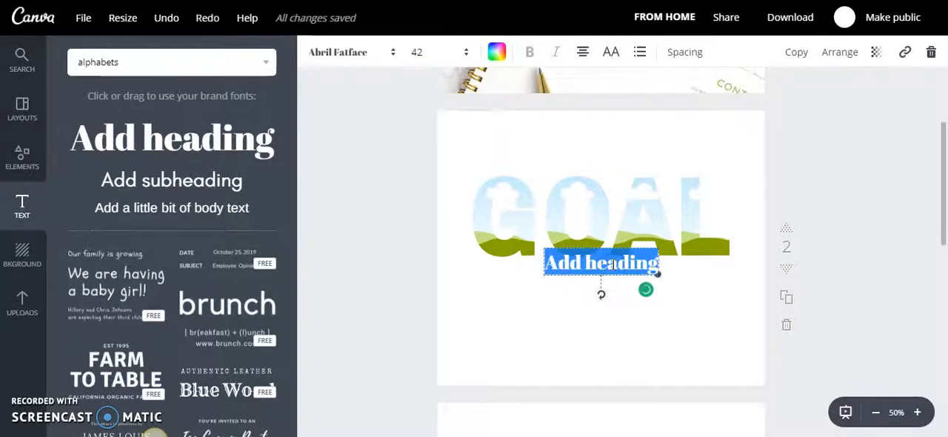
pyautogui.write('DIGGER')
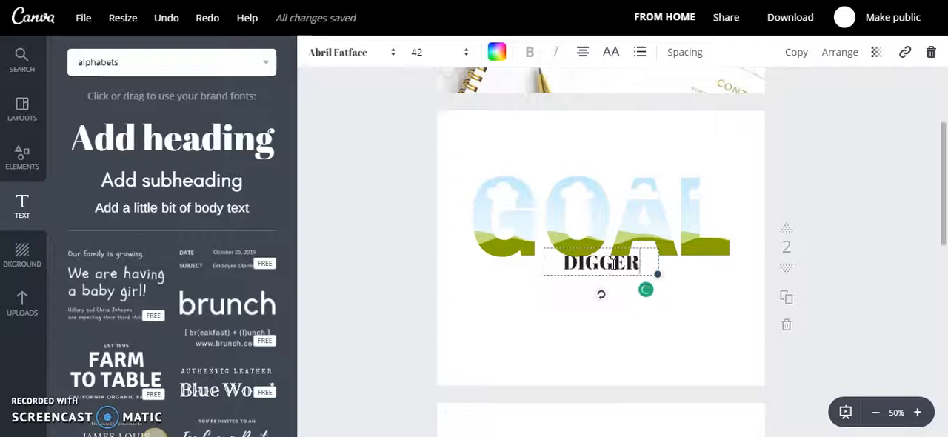
pyautogui.click(337, 52)
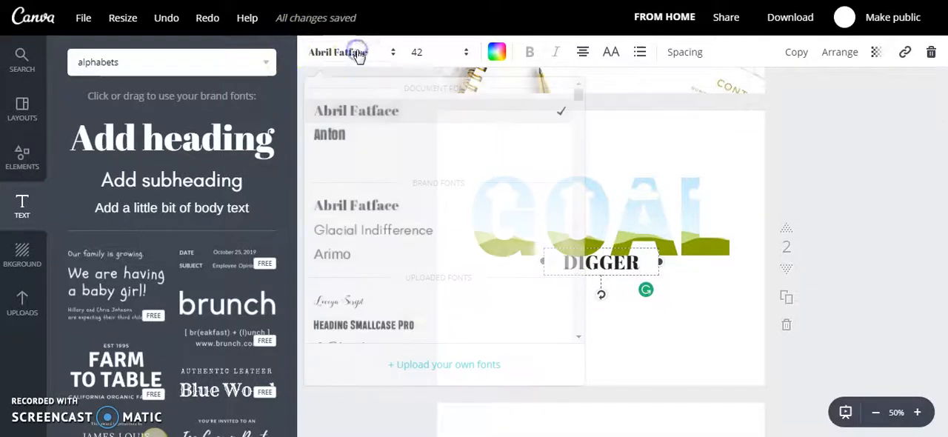
pyautogui.click(329, 134)
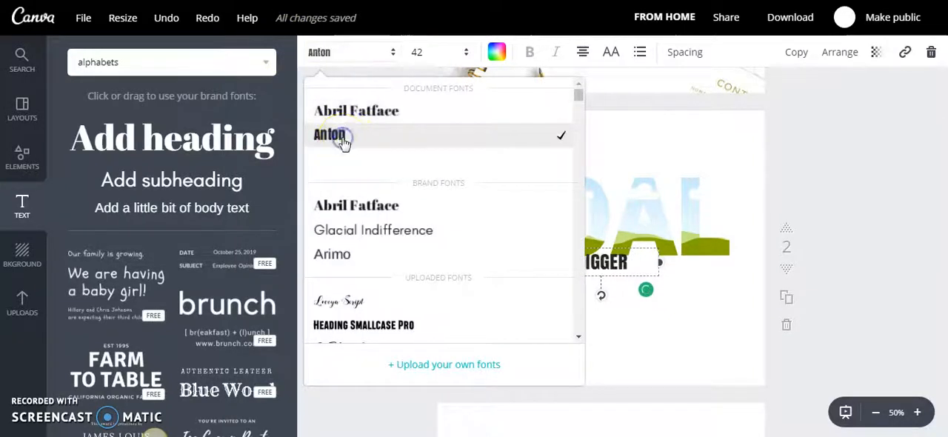
# Step: Set the DIGGER text size to 150 so it spans under GOAL
pyautogui.click(416, 52)
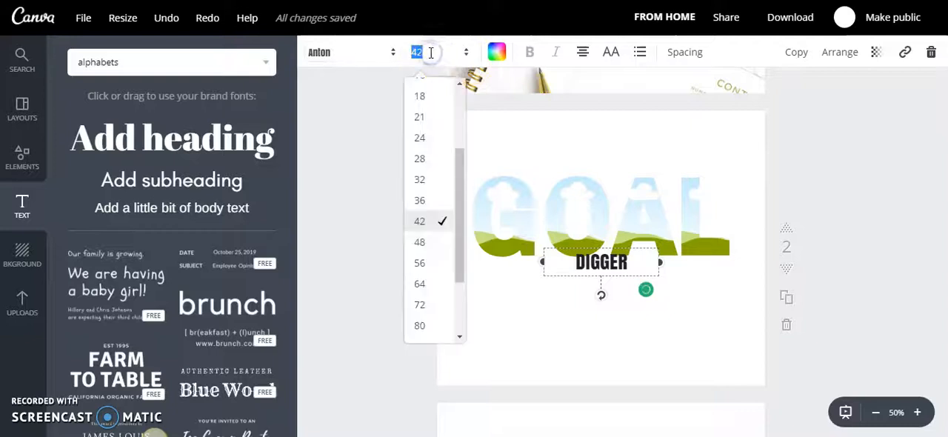
pyautogui.write('150')
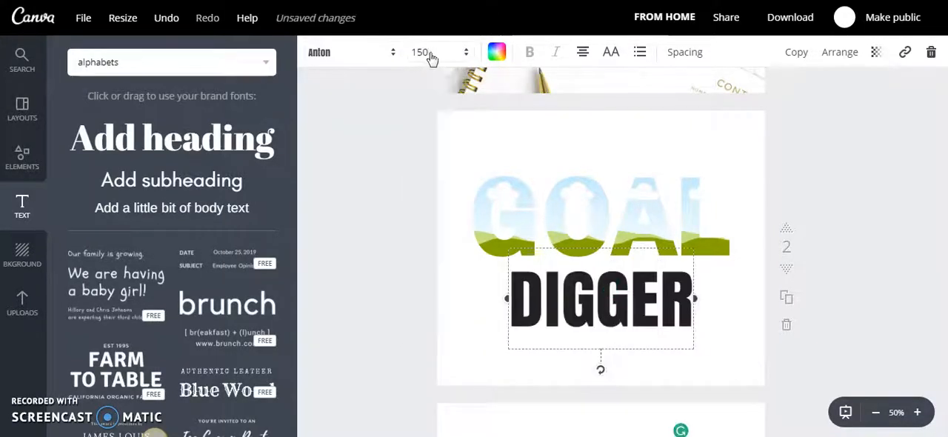
# Step: Widen DIGGER's letter spacing to 60 so it spreads beneath GOAL
pyautogui.click(685, 52)
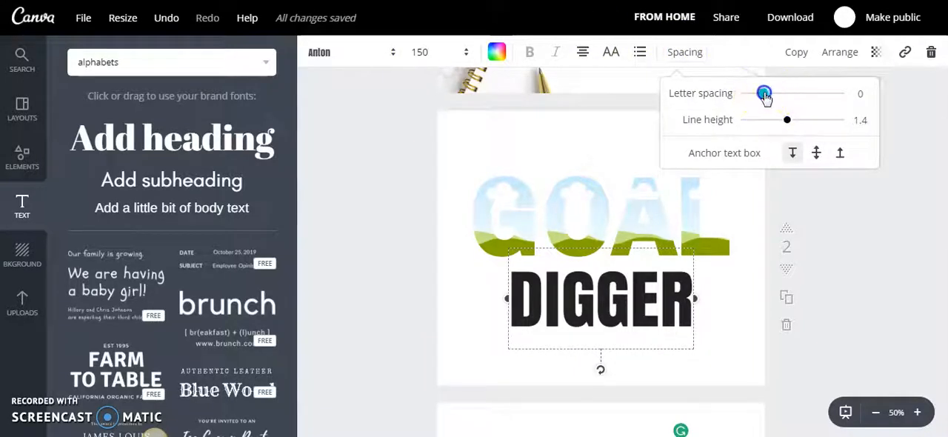
pyautogui.moveTo(765, 93); pyautogui.dragTo(773, 93)
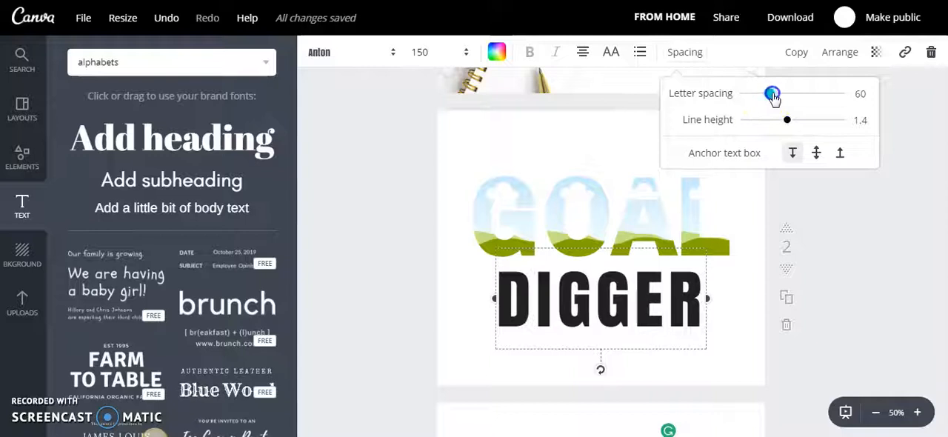
pyautogui.moveTo(773, 93); pyautogui.dragTo(772, 94)
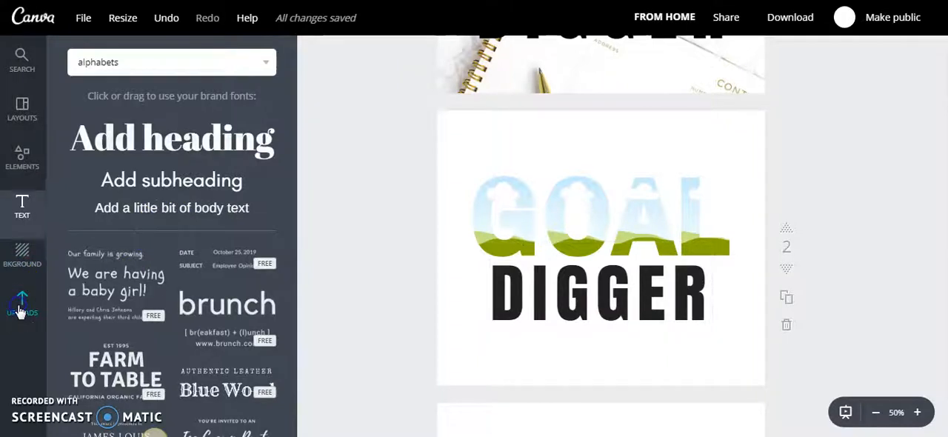
# Step: From Uploads, fill the G and O frames of GOAL with the gold foil texture
pyautogui.click(21, 303)
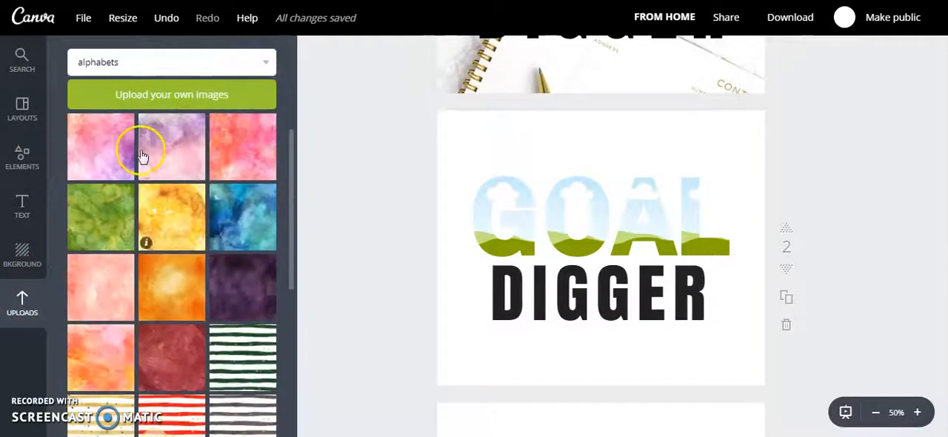
pyautogui.scroll(-3)
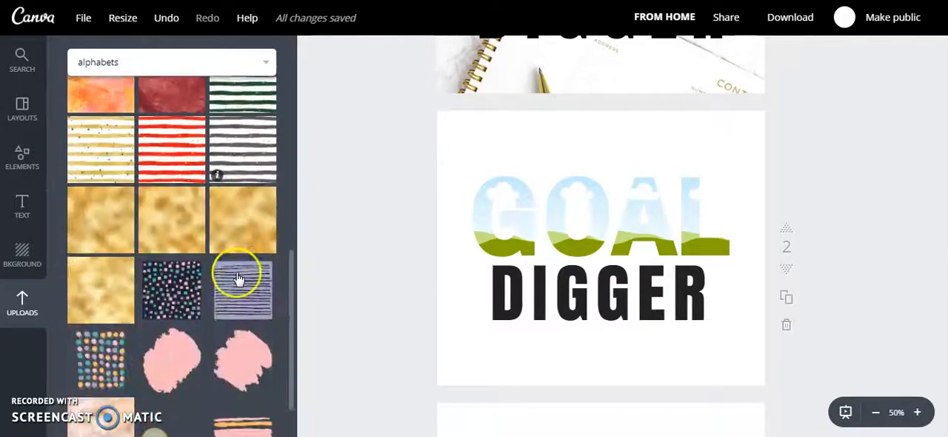
pyautogui.scroll(-3)
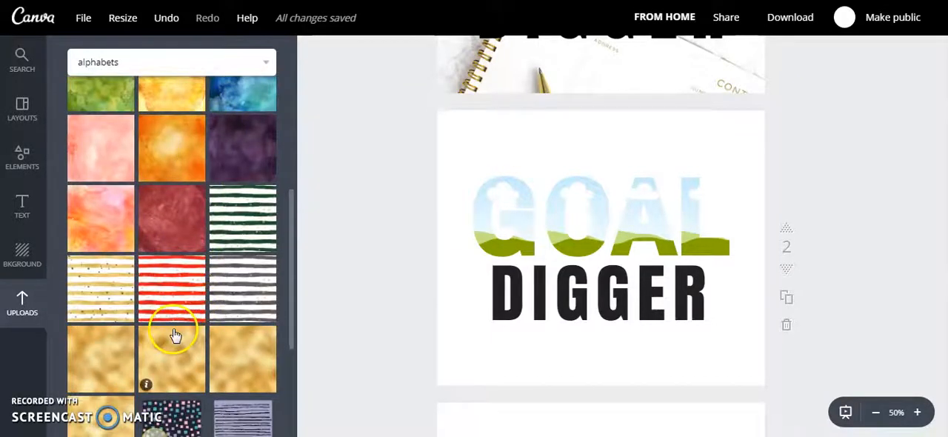
pyautogui.moveTo(107, 359)
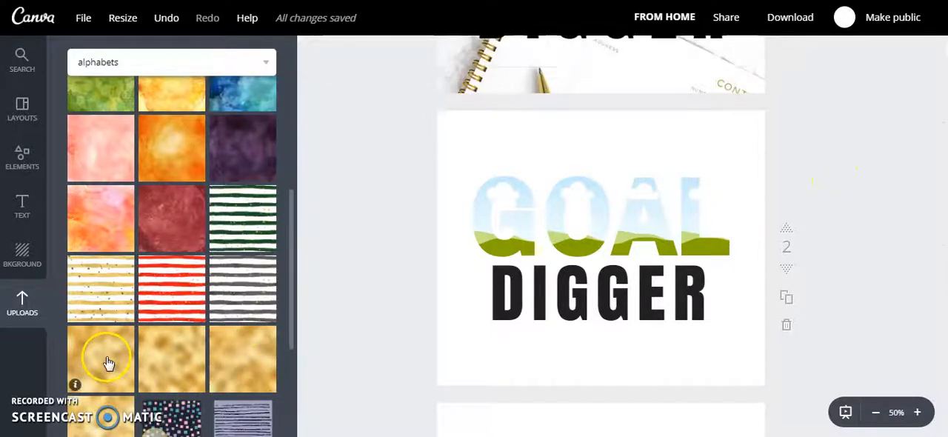
pyautogui.click(101, 359)
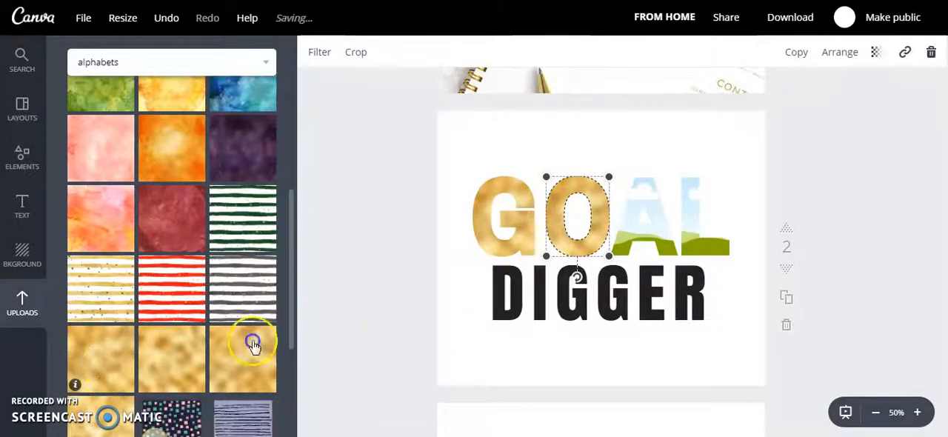
# Step: Fill the A and L frames with gold foil too, then check the G and deselect
pyautogui.click(645, 215)
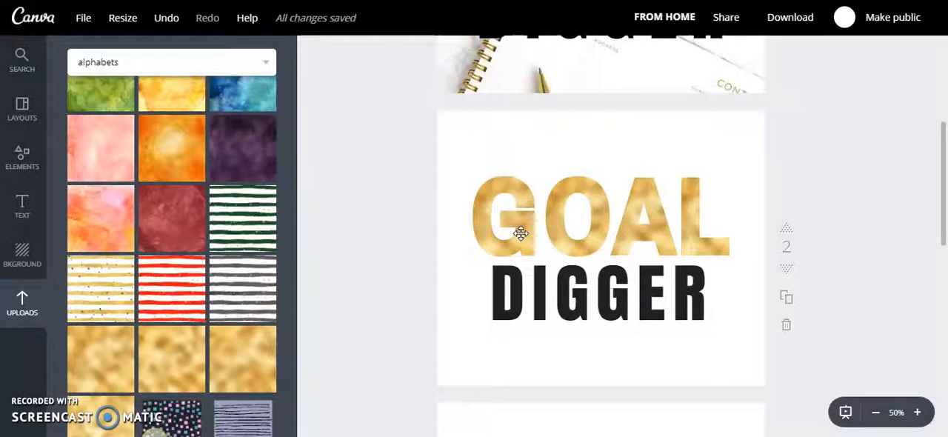
pyautogui.click(504, 219)
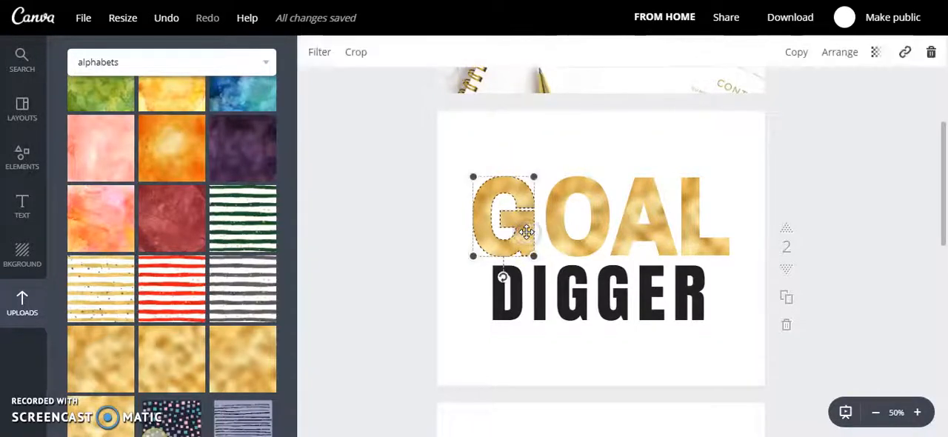
pyautogui.click(566, 151)
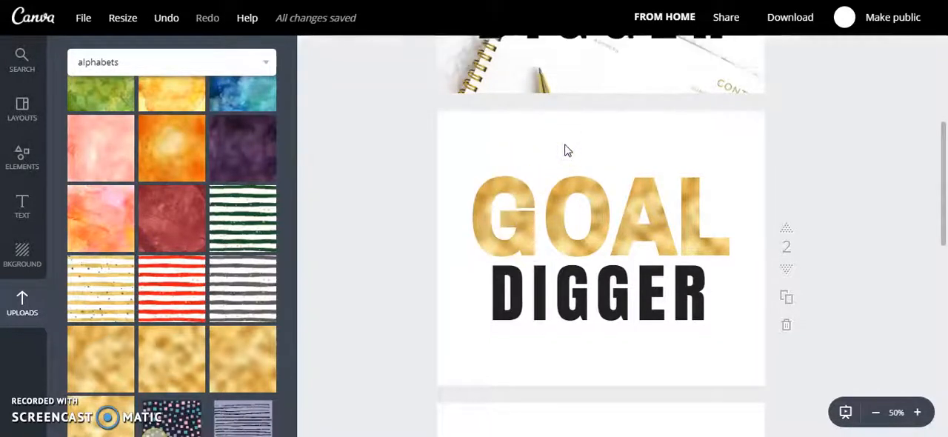
pyautogui.moveTo(560, 156)
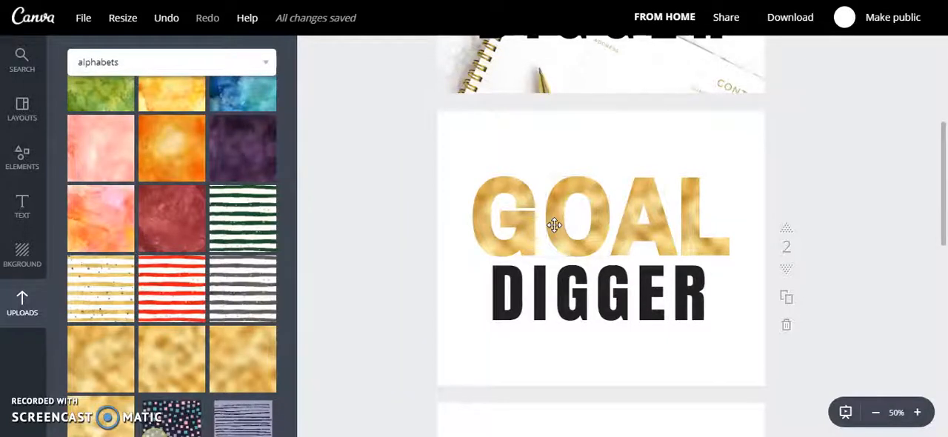
pyautogui.click(554, 225)
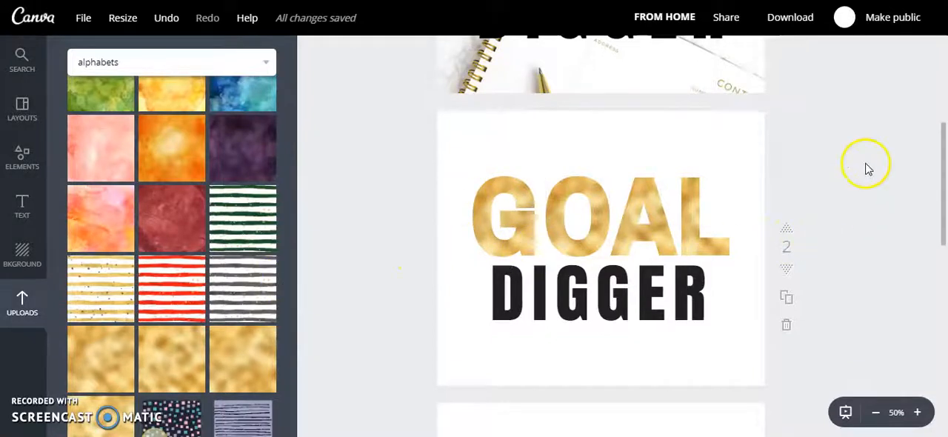
pyautogui.moveTo(512, 213)
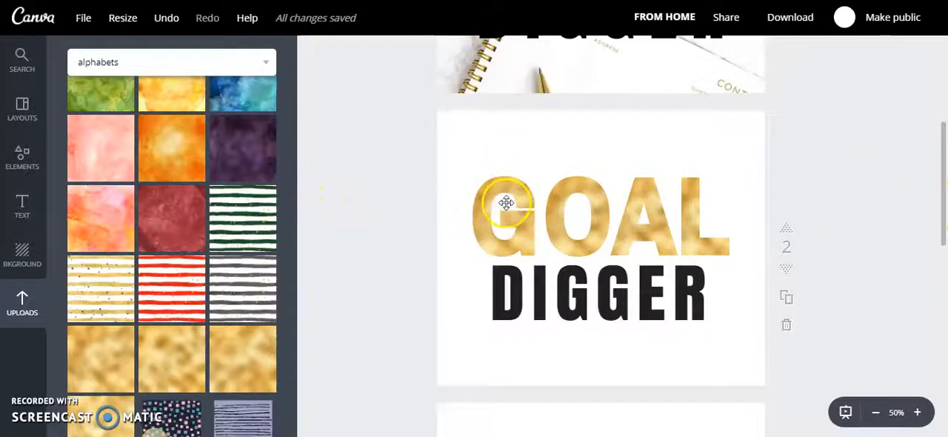
pyautogui.scroll(-3)
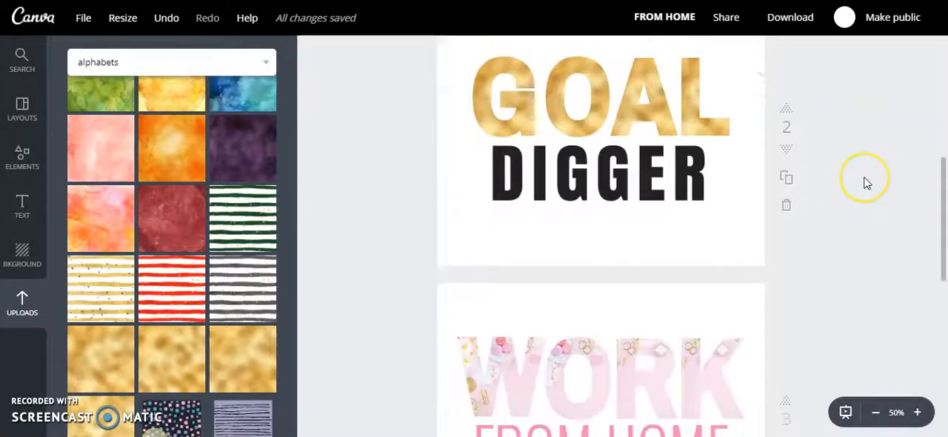
pyautogui.scroll(-3)
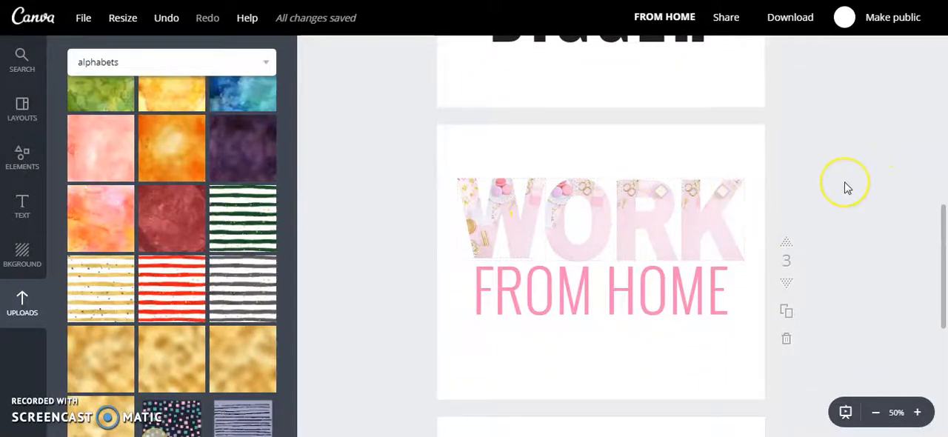
pyautogui.scroll(-3)
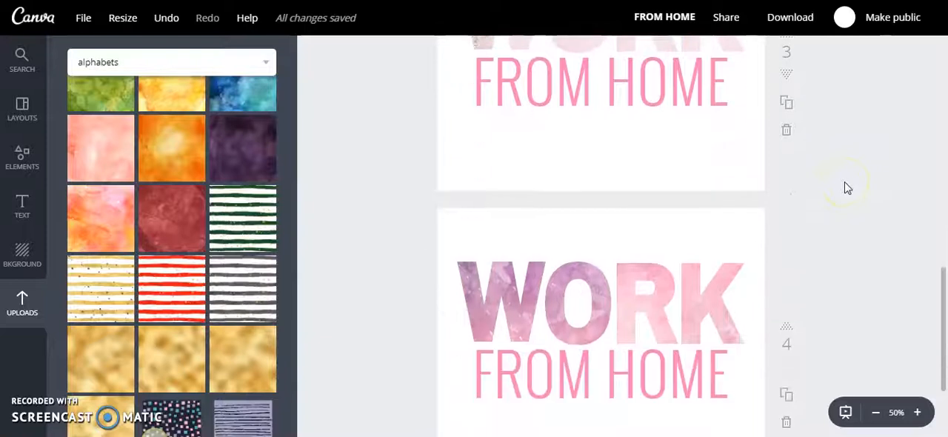
pyautogui.scroll(-3)
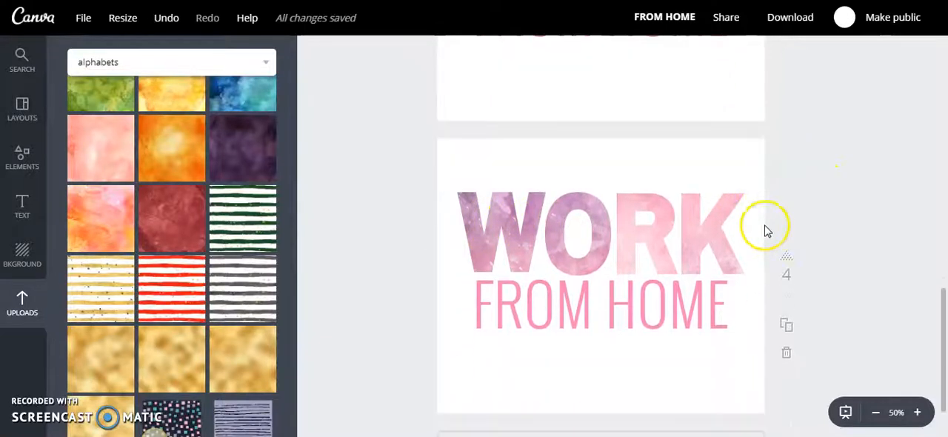
pyautogui.moveTo(459, 236)
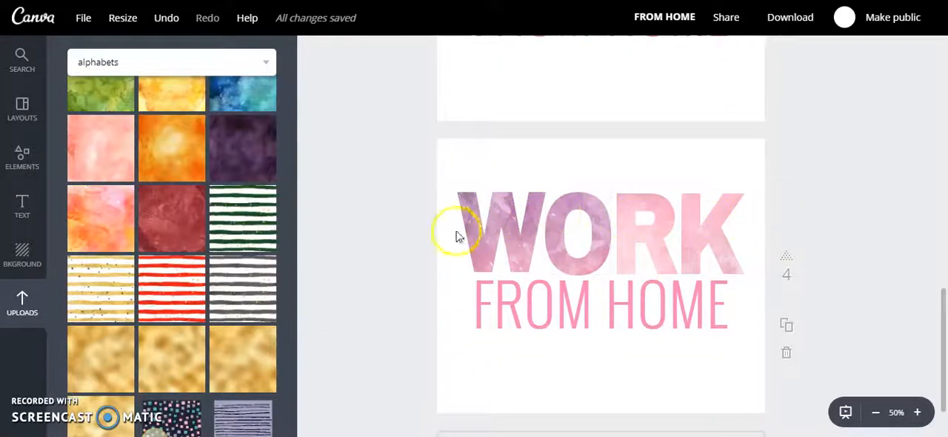
pyautogui.scroll(-3)
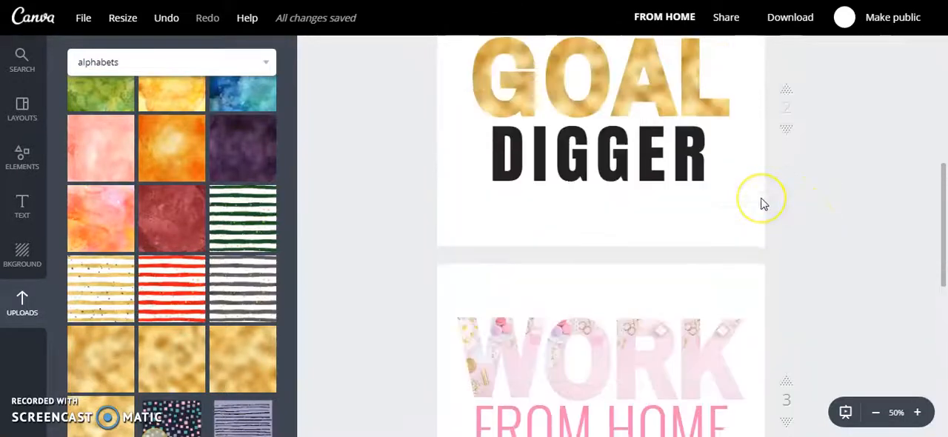
pyautogui.scroll(-3)
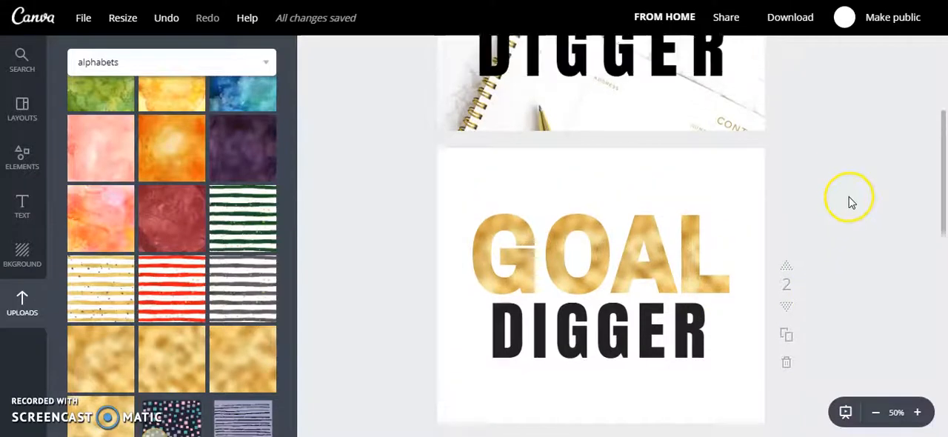